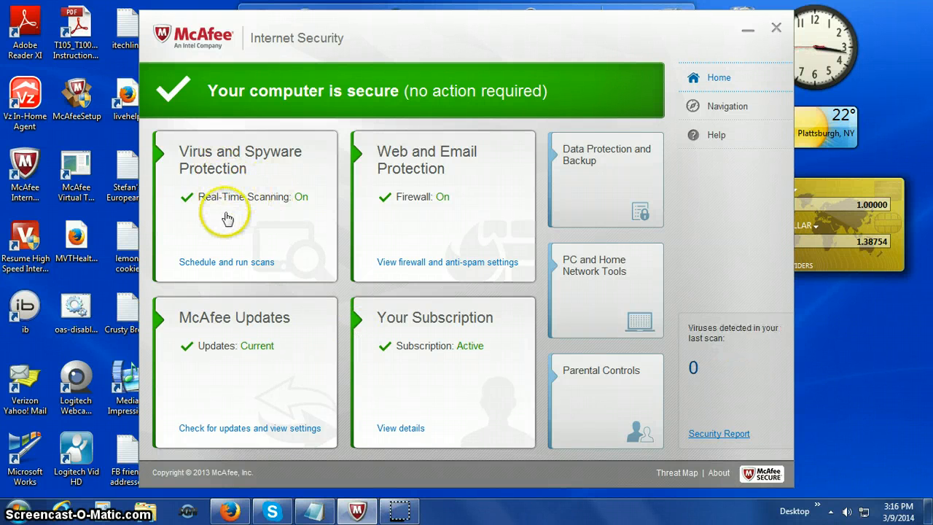
mouse_move(298, 220)
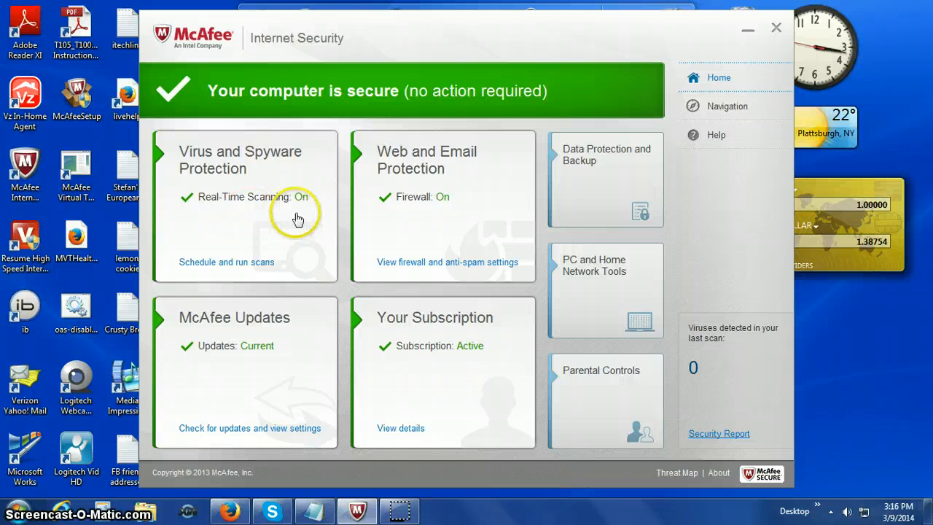
Open the Virus and Spyware Protection details from the Home screen tile
click(240, 160)
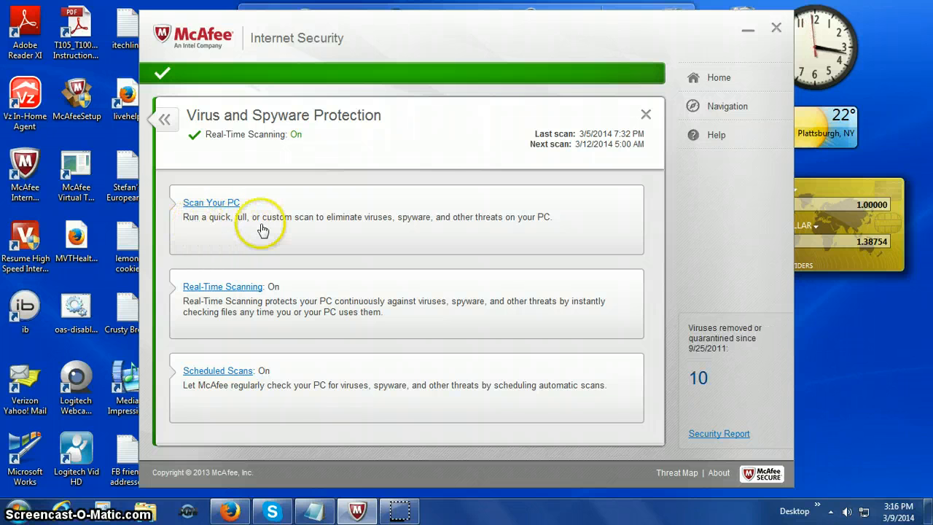
mouse_move(299, 233)
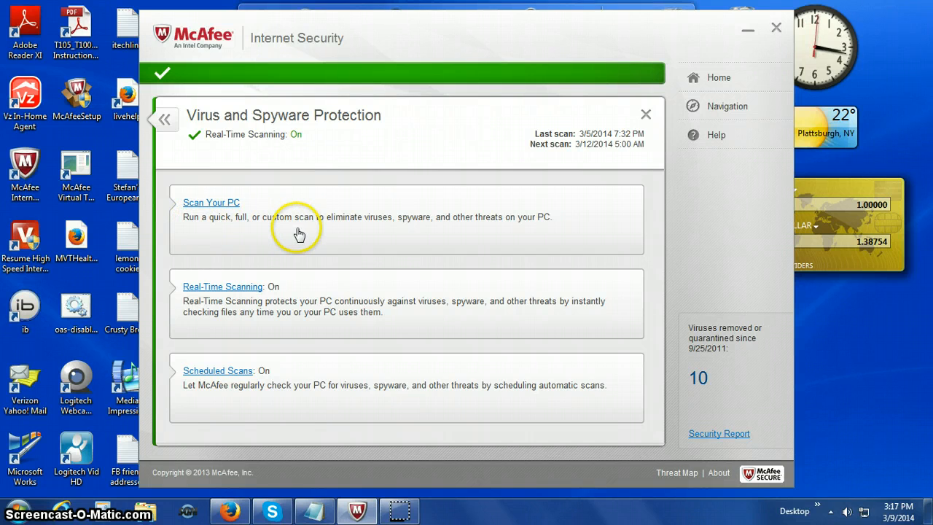
mouse_move(381, 238)
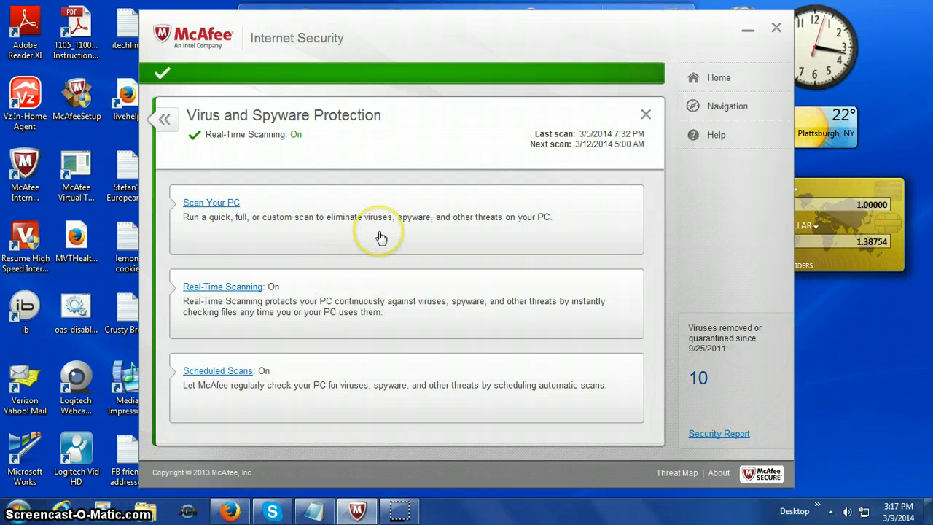
Open the Scan Your PC page offering quick, full and custom scans
click(210, 202)
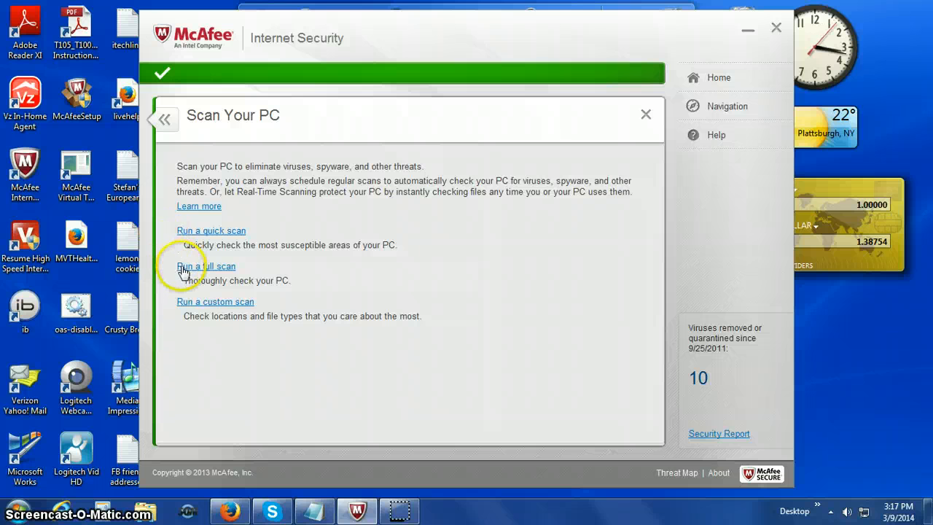
mouse_move(186, 271)
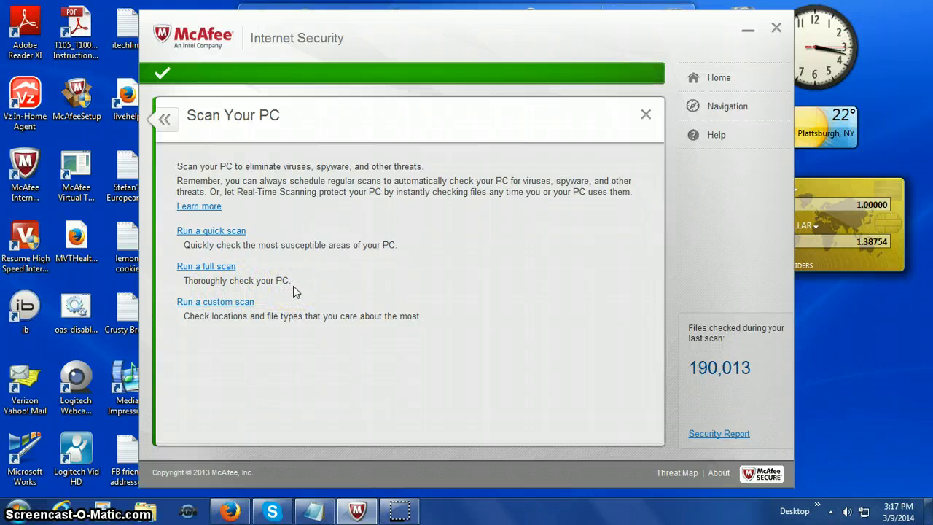
mouse_move(337, 279)
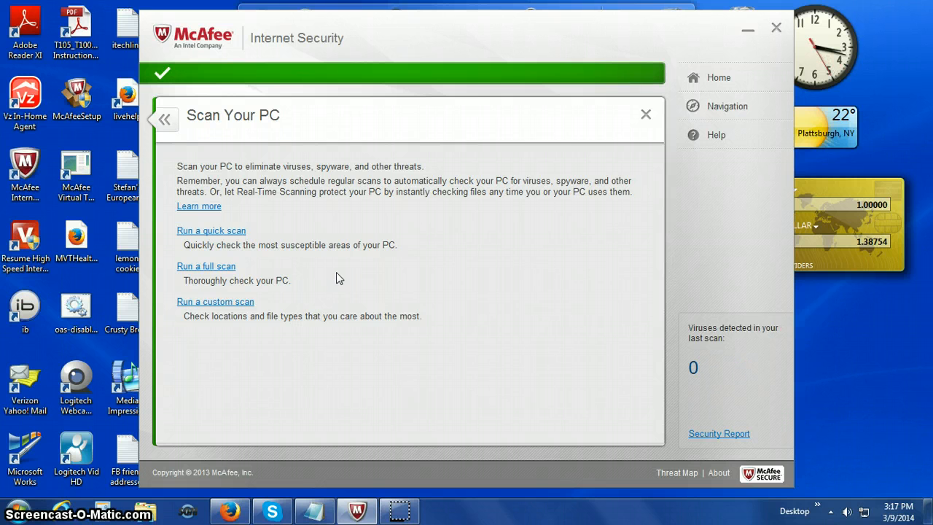
mouse_move(305, 266)
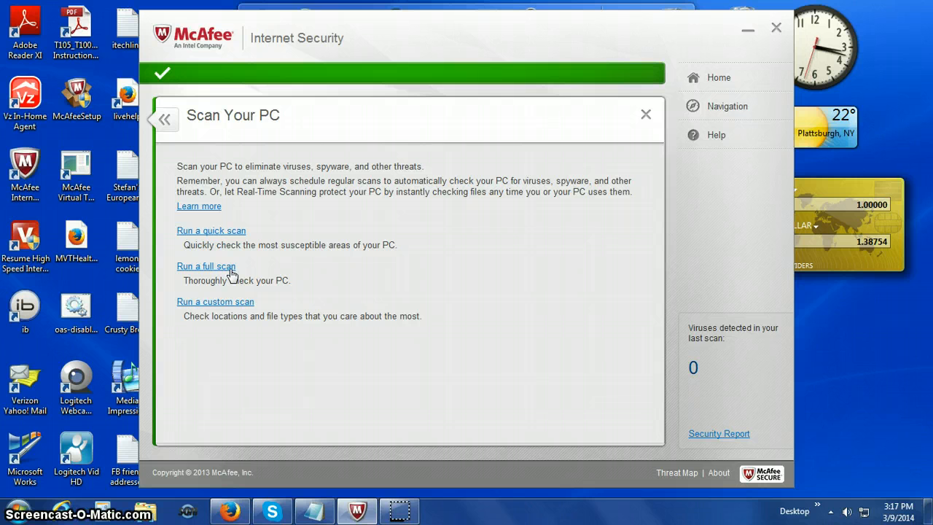
Start a full scan of the PC, showing 0% complete and no issues found
click(206, 266)
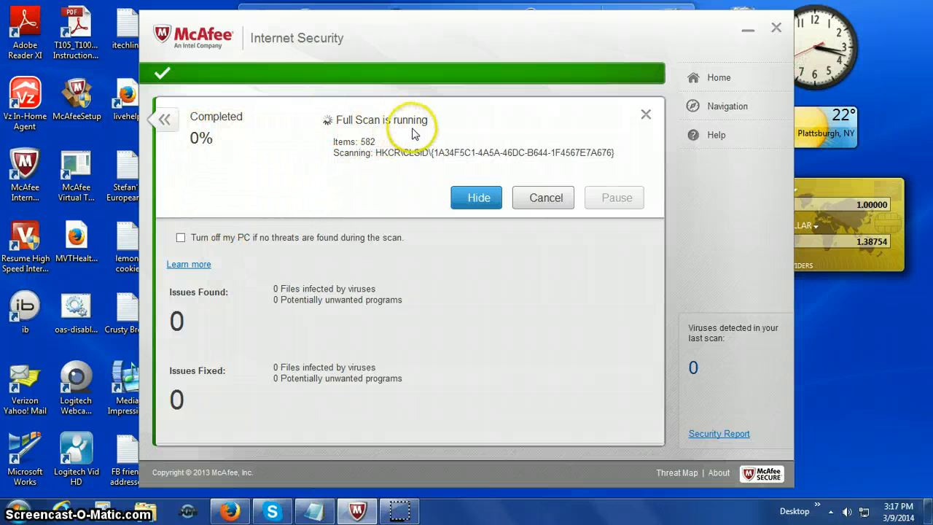
mouse_move(285, 169)
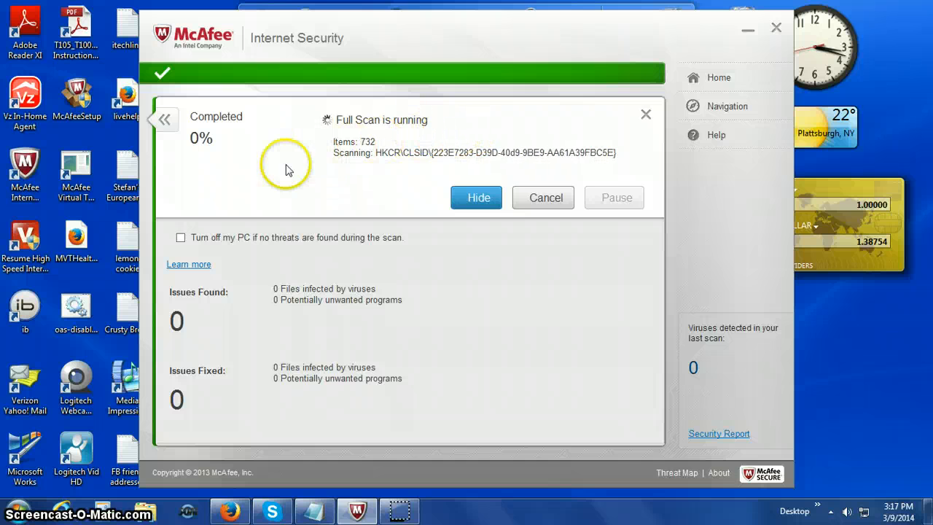
mouse_move(399, 209)
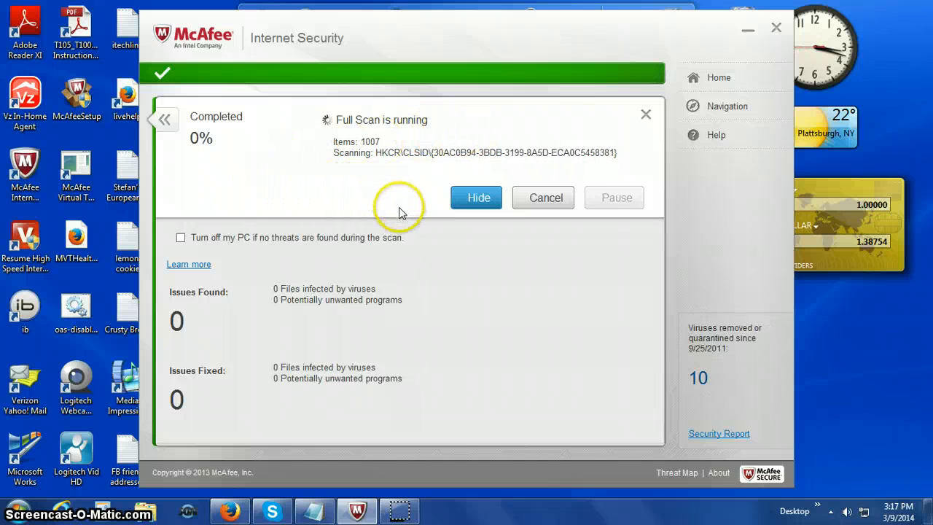
mouse_move(430, 292)
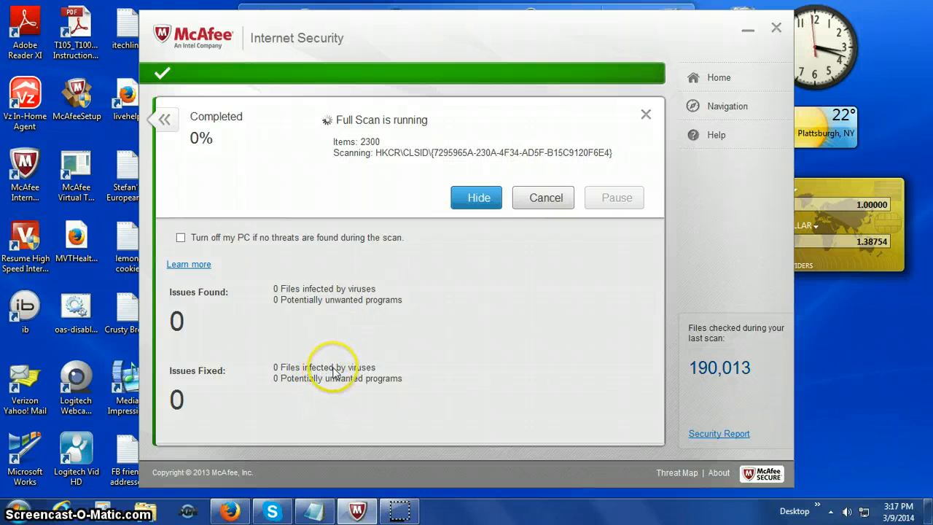
mouse_move(335, 386)
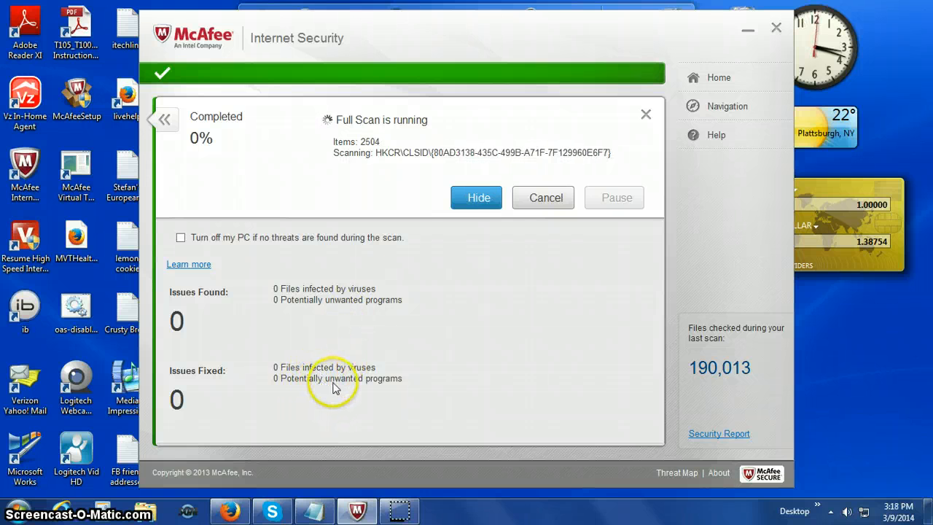